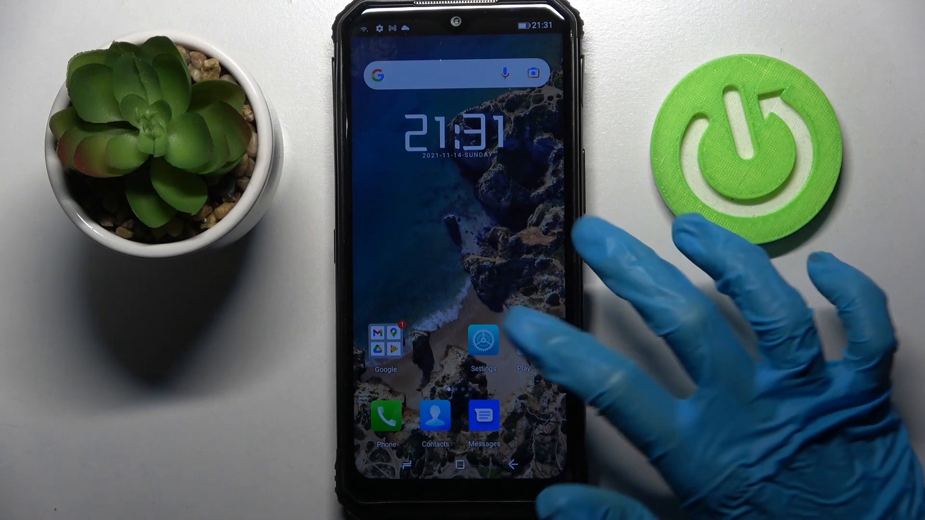
From Settings, reach Connected devices and start scanning for a new Bluetooth device.
click(482, 340)
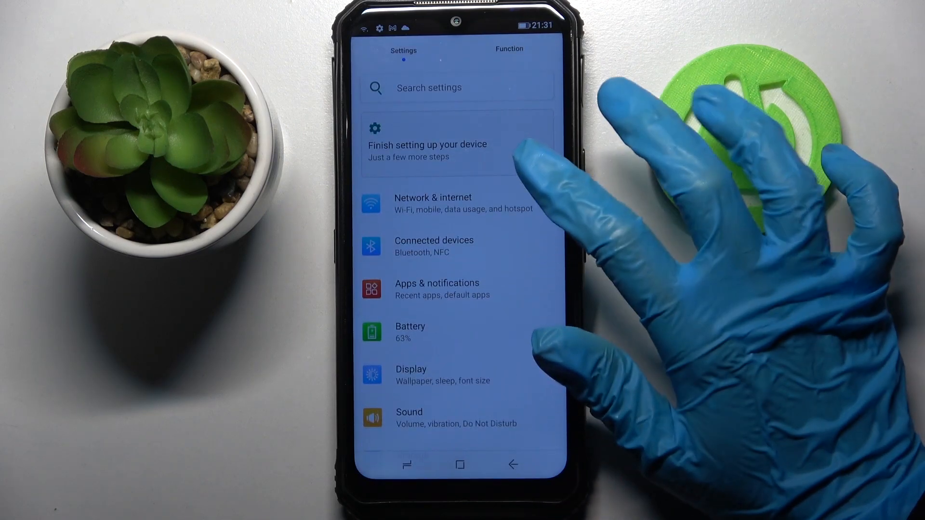
click(434, 246)
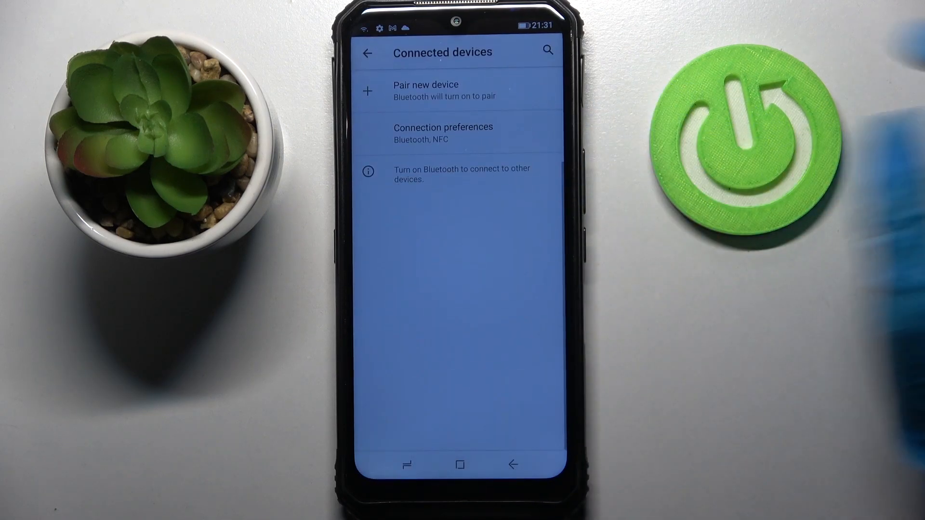
click(425, 90)
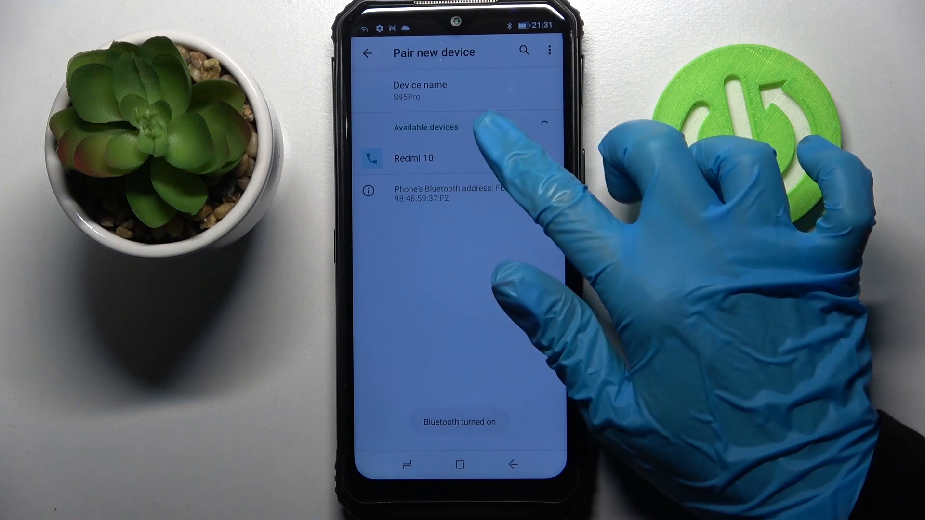
Pair the phone with Redmi 10 from the Available devices list and confirm the pairing.
click(414, 157)
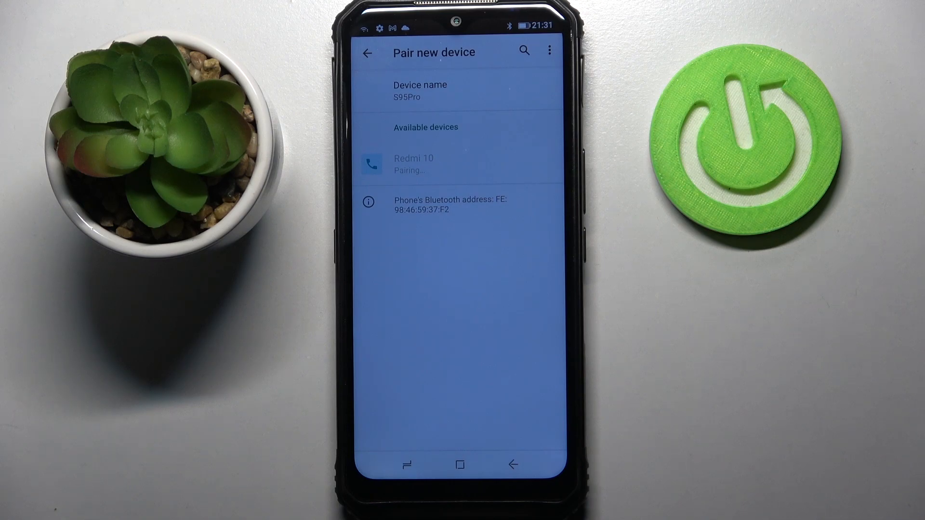
click(413, 164)
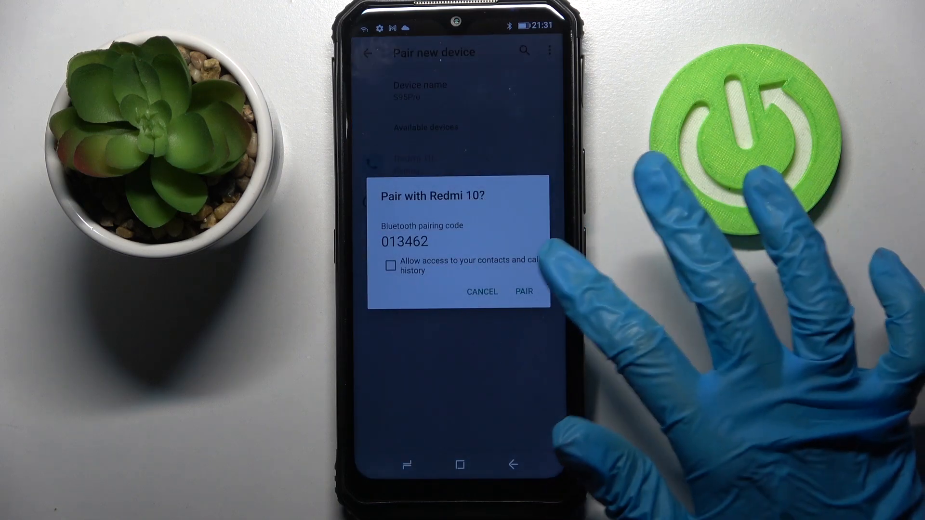
click(522, 290)
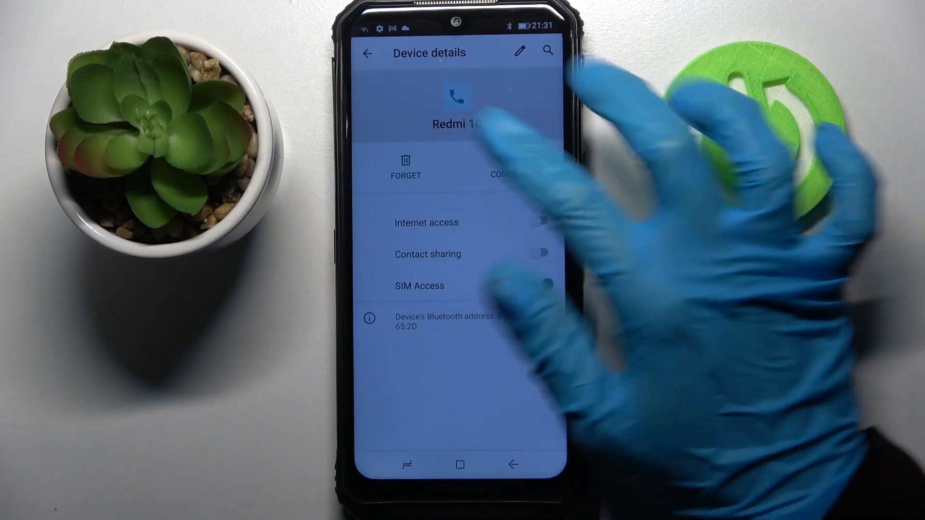
Forget the Redmi 10 pairing and confirm, leaving only Redmi Note 8 Pro listed.
click(405, 167)
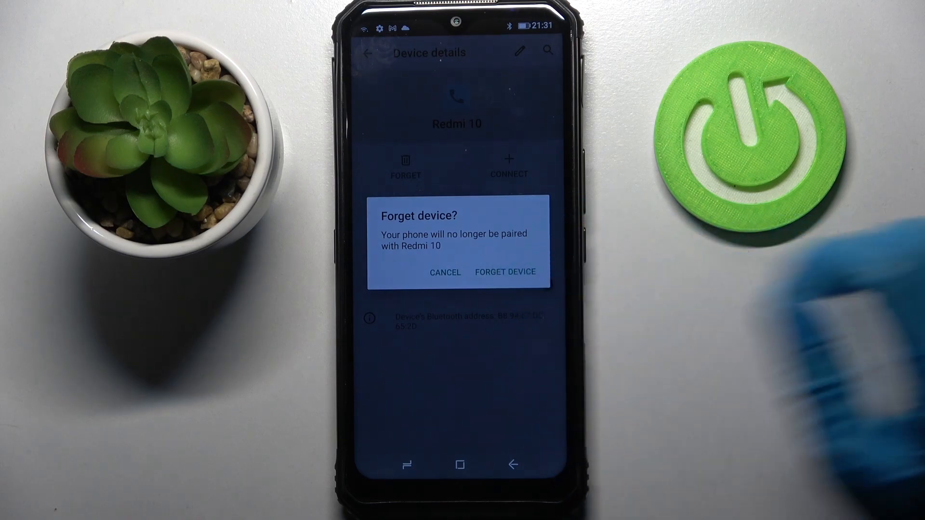
click(506, 272)
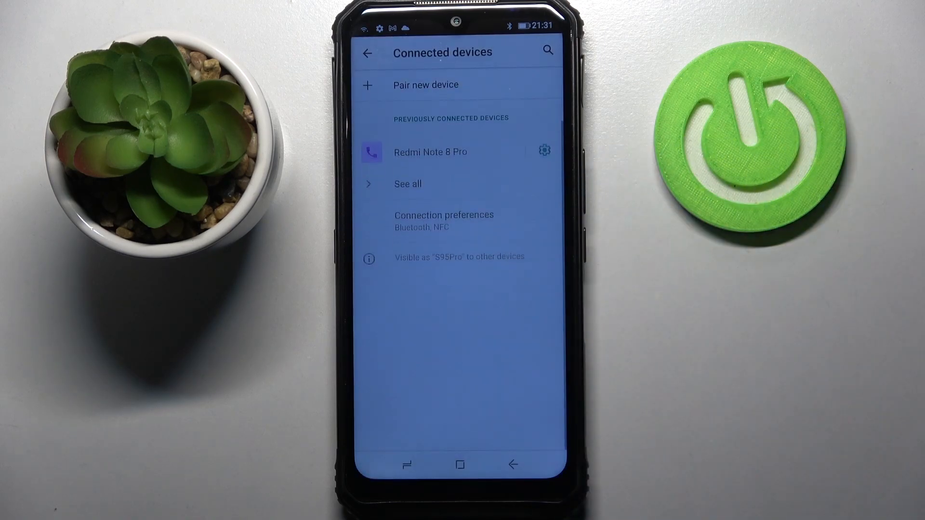